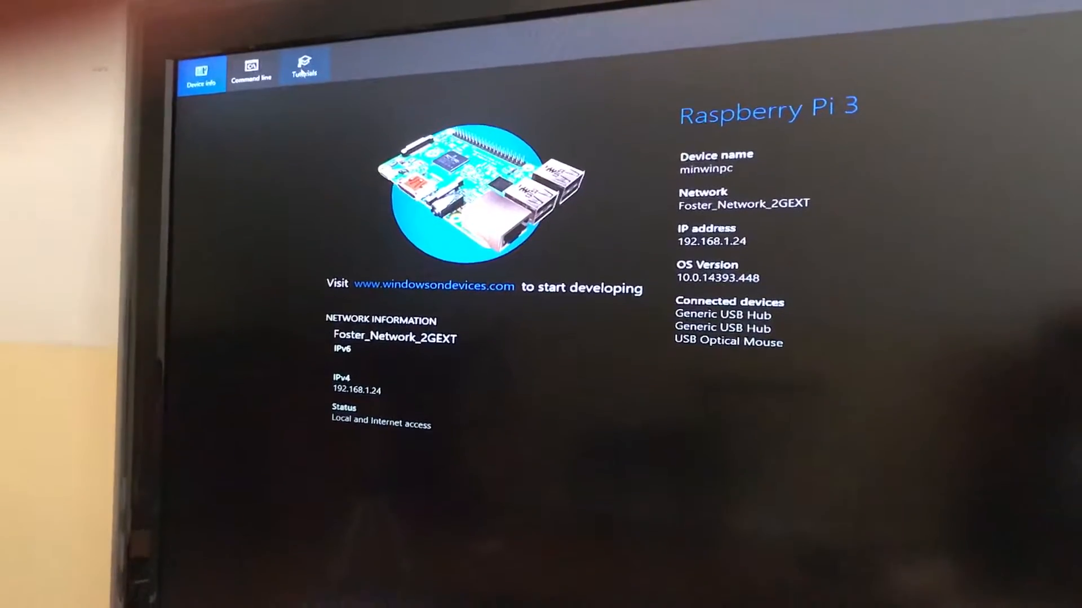
Step: Switch from device information to the Tutorials tab to reach Hello Blinky
click(304, 65)
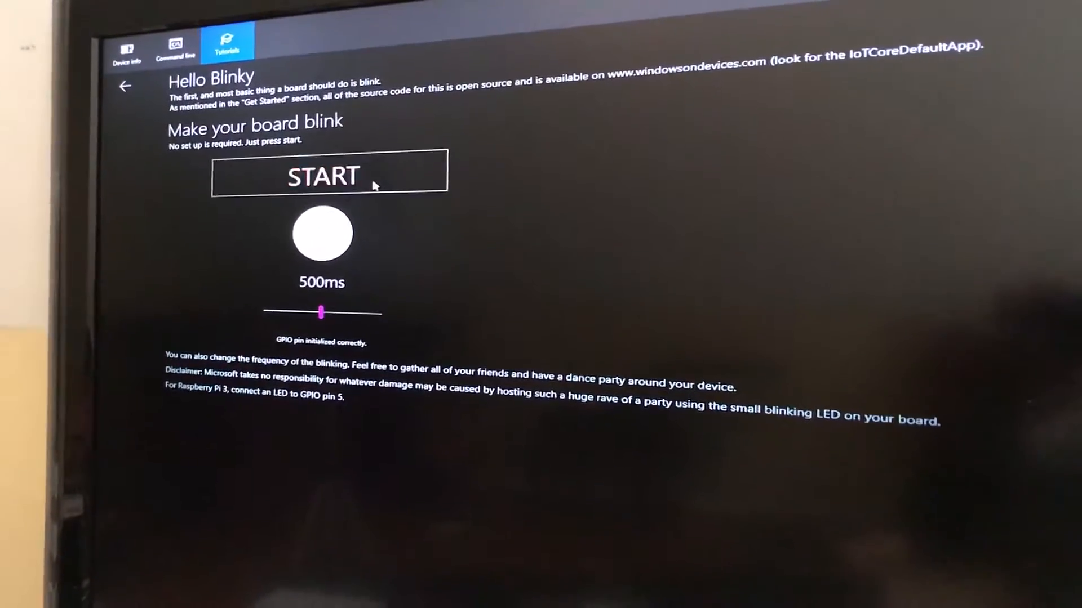
click(328, 171)
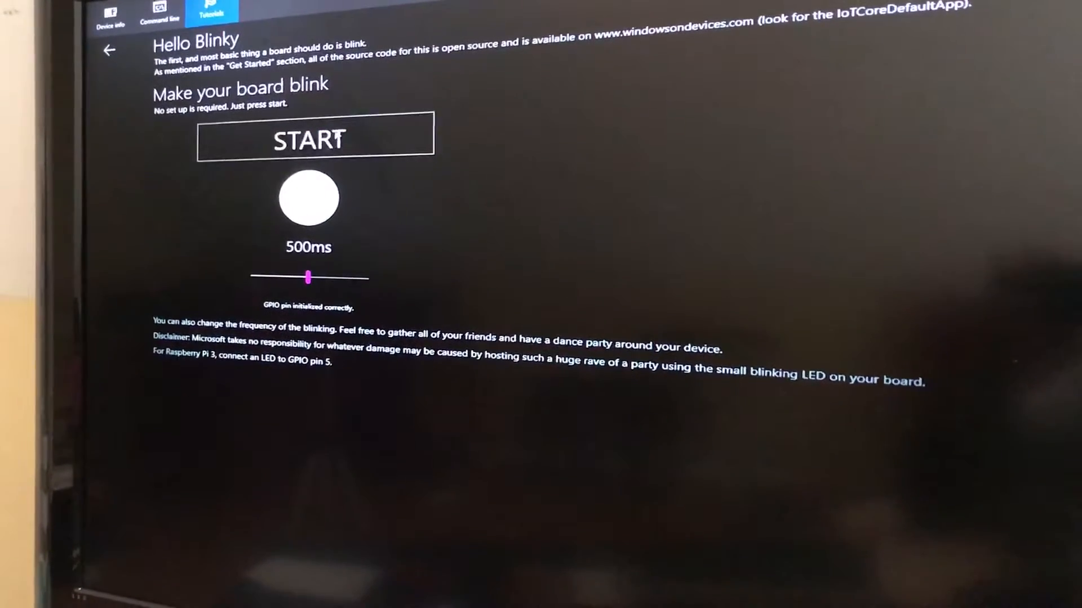
click(314, 135)
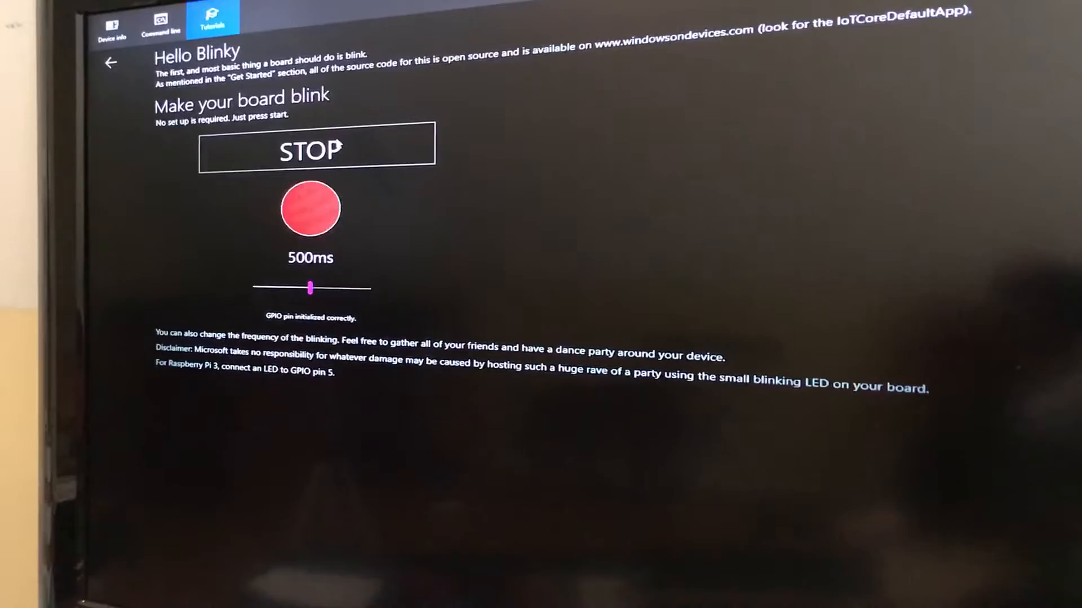
click(317, 145)
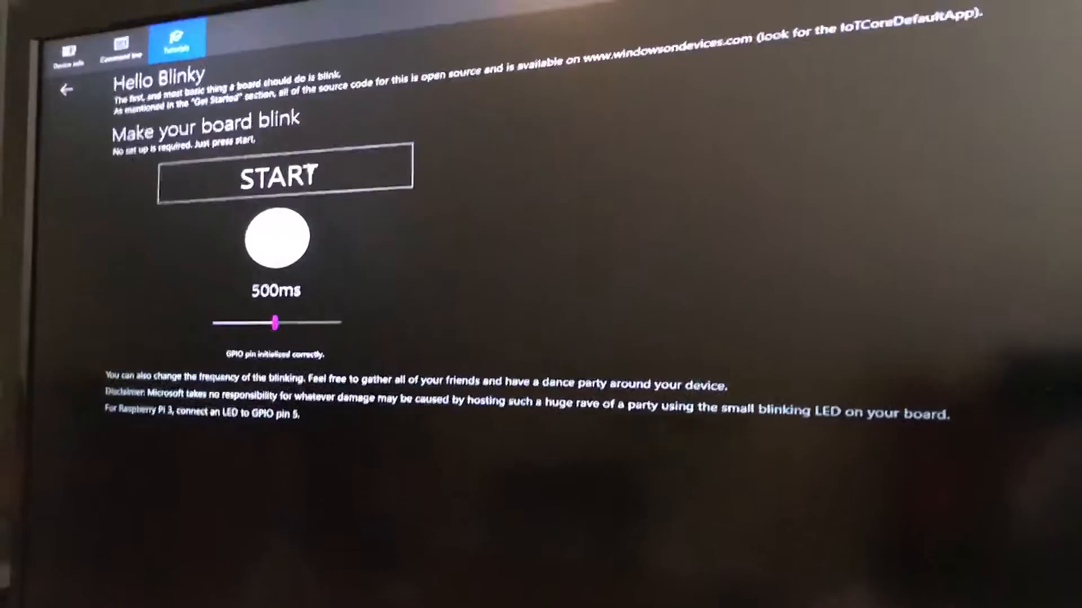
click(280, 175)
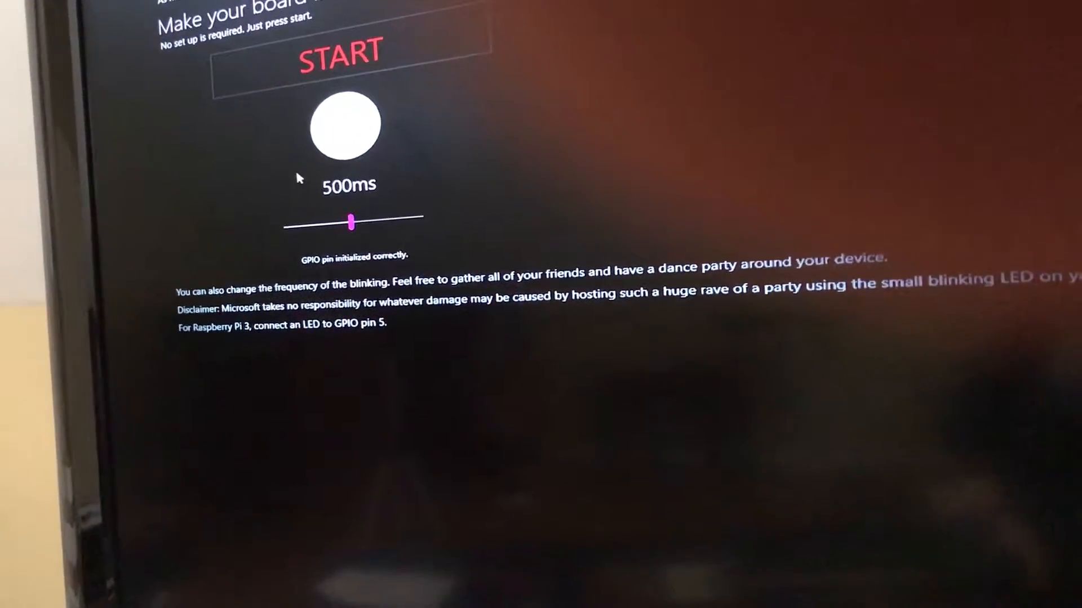
Step: Restart the Hello Blinky LED blinking at 500 ms so the button reads STOP
click(342, 54)
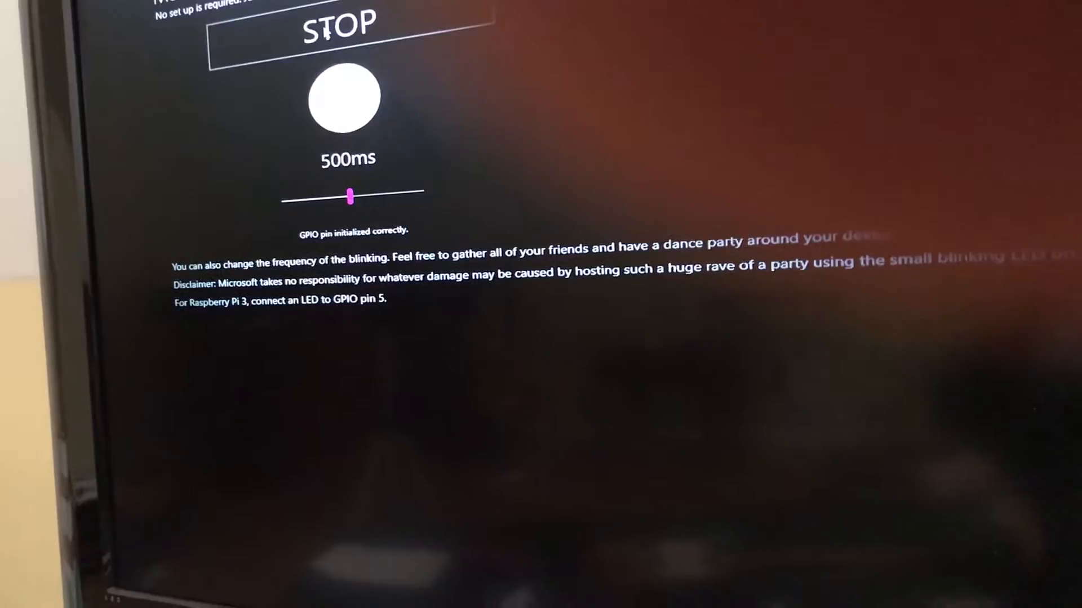